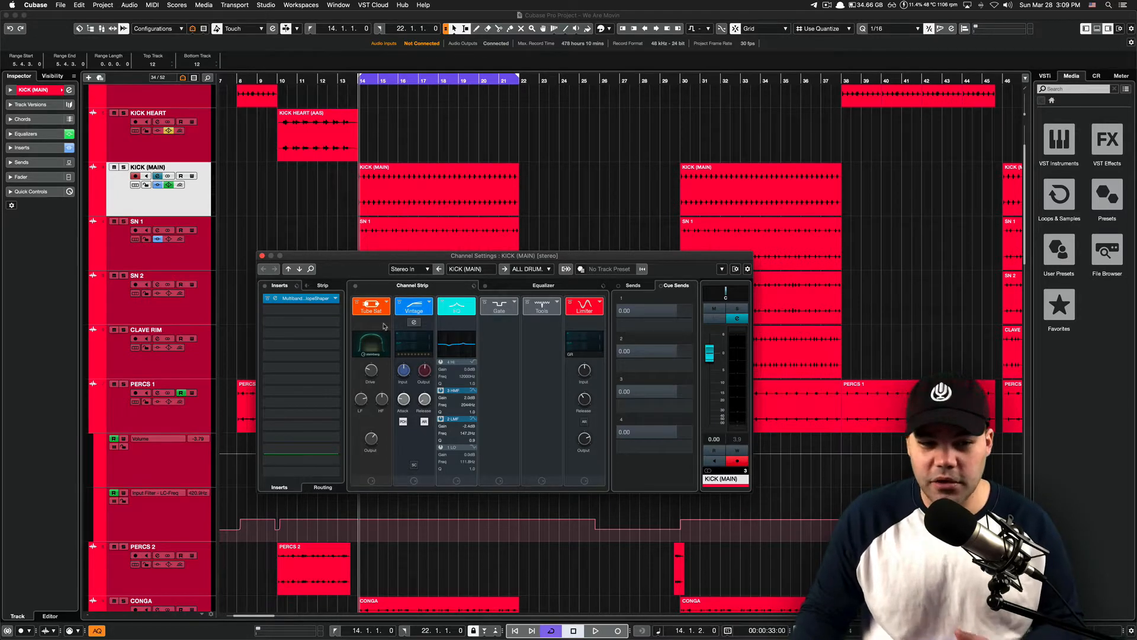
Reopen the kick's Channel Settings with inserts and channel strip modules bypassed for comparison
{"action": "double_click", "coordinate": [300, 298]}
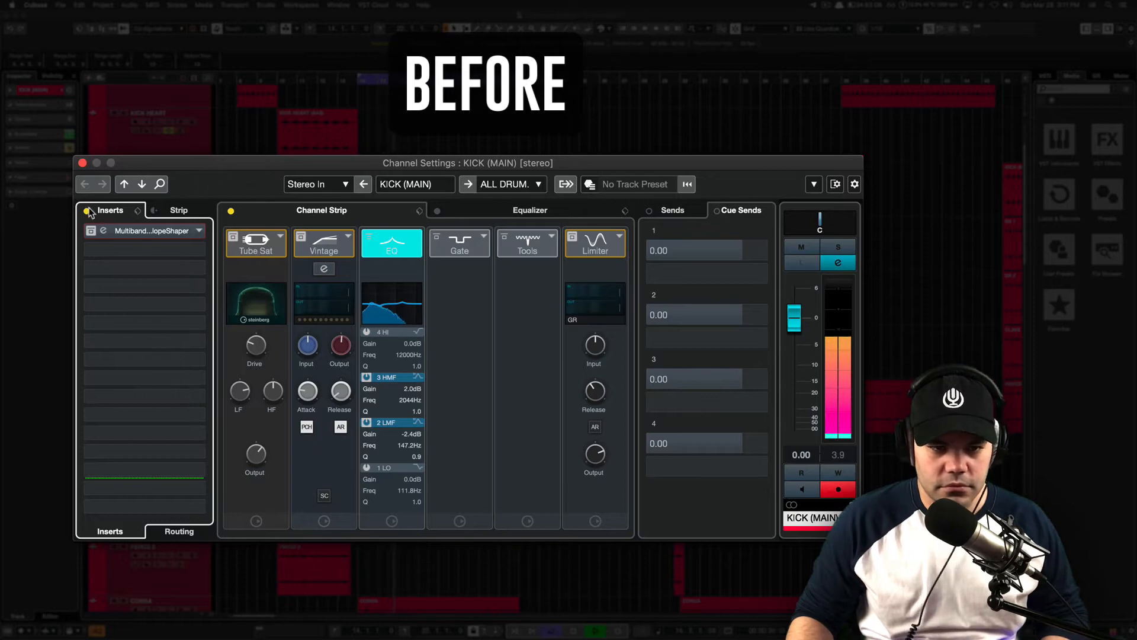
{"action": "mouse_move", "coordinate": [87, 211]}
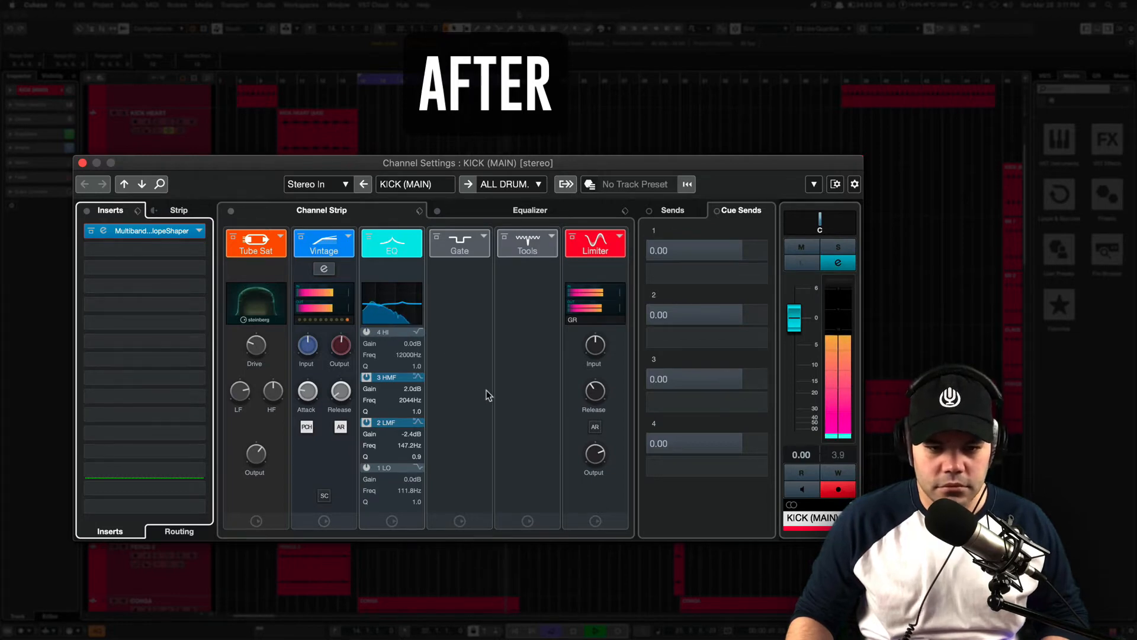
{"action": "left_click", "coordinate": [82, 162]}
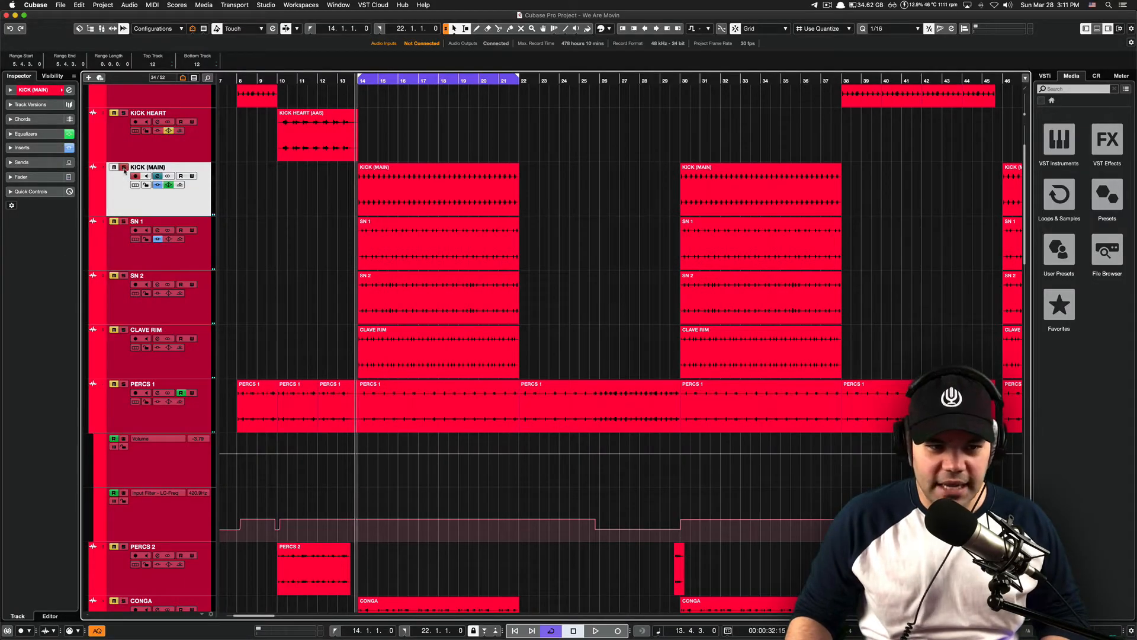
{"action": "mouse_move", "coordinate": [358, 210]}
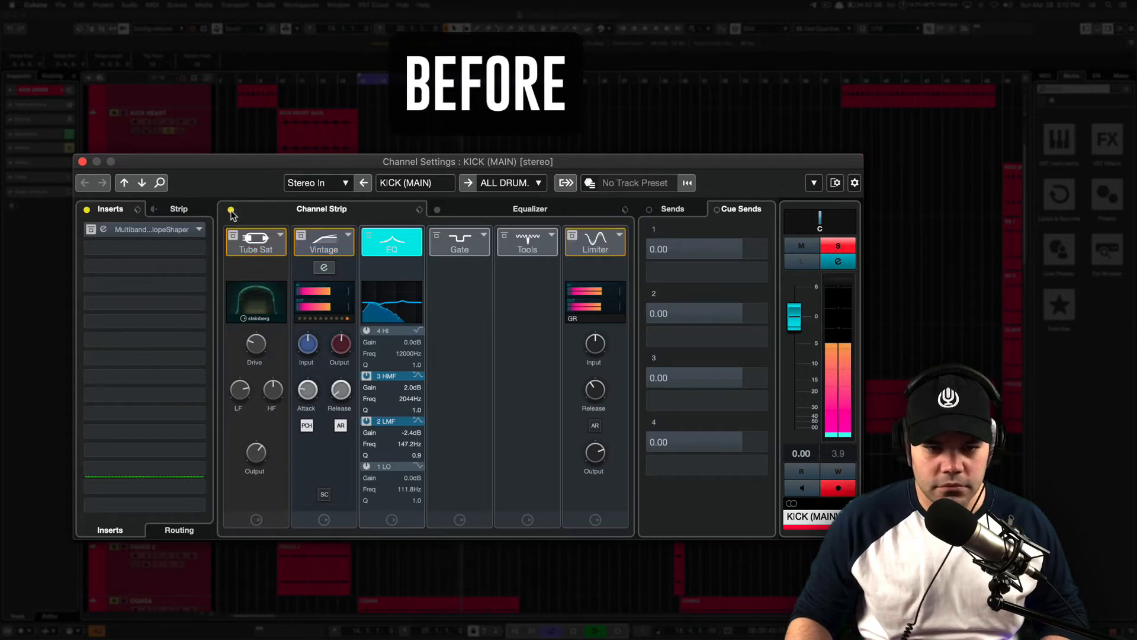
{"action": "left_click", "coordinate": [109, 208]}
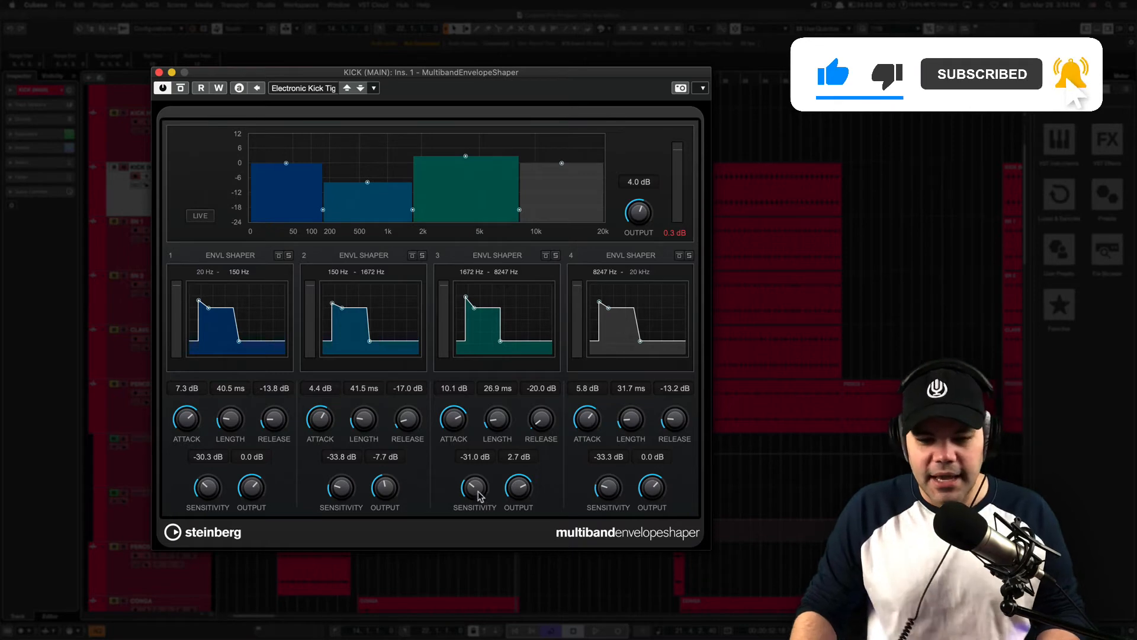
{"action": "mouse_move", "coordinate": [522, 493]}
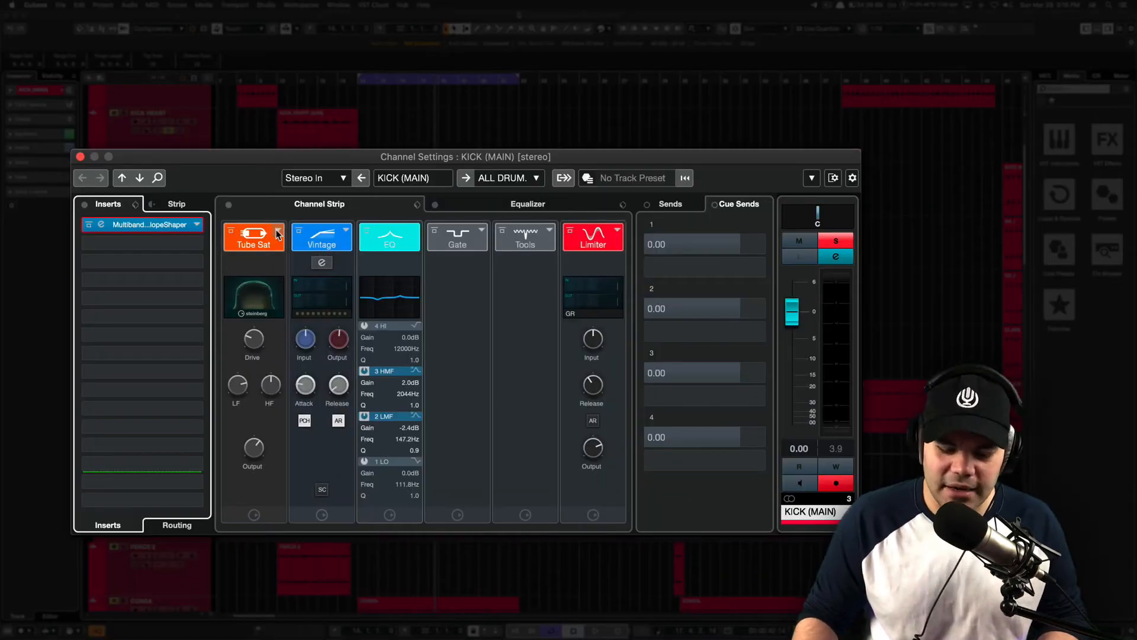
{"action": "left_click", "coordinate": [274, 235]}
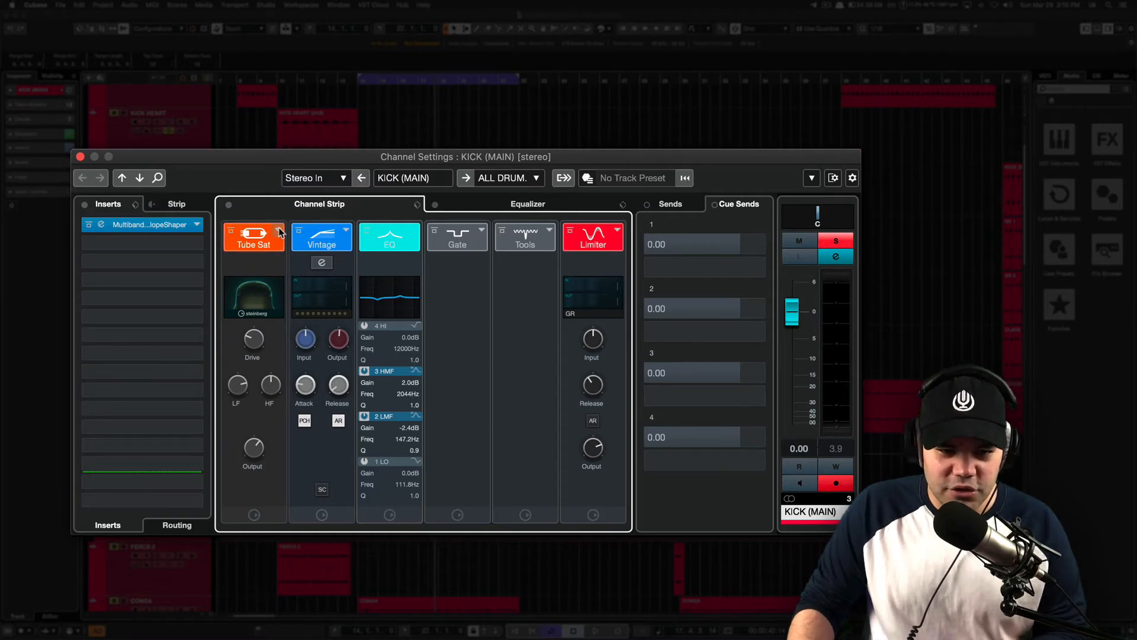
{"action": "left_click", "coordinate": [277, 230]}
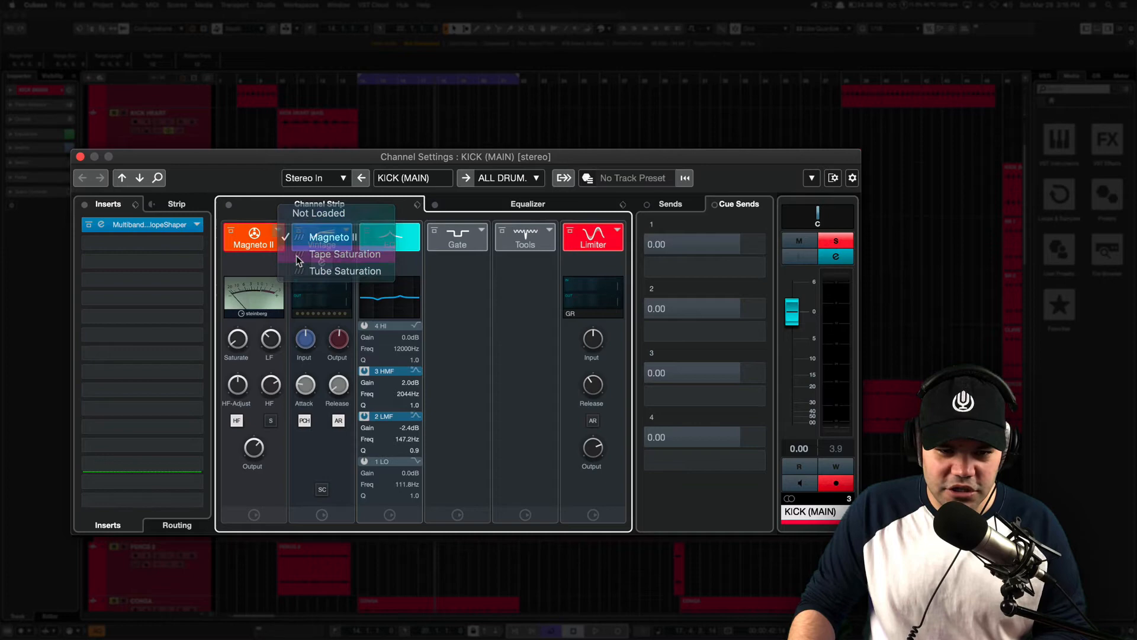
{"action": "left_click", "coordinate": [346, 270]}
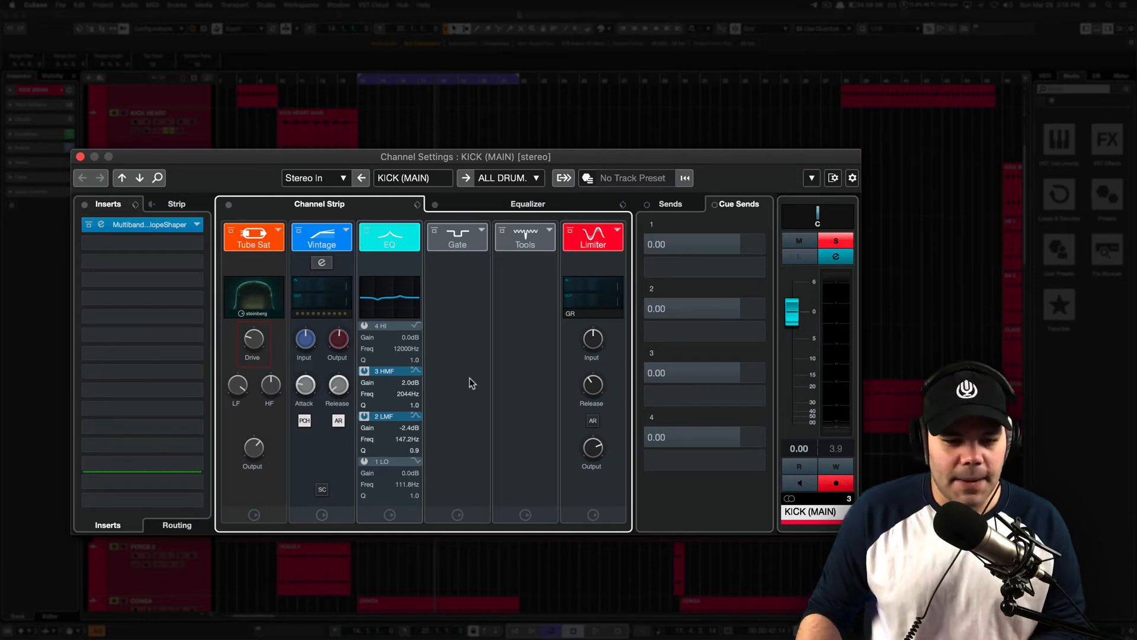
{"action": "mouse_move", "coordinate": [346, 234]}
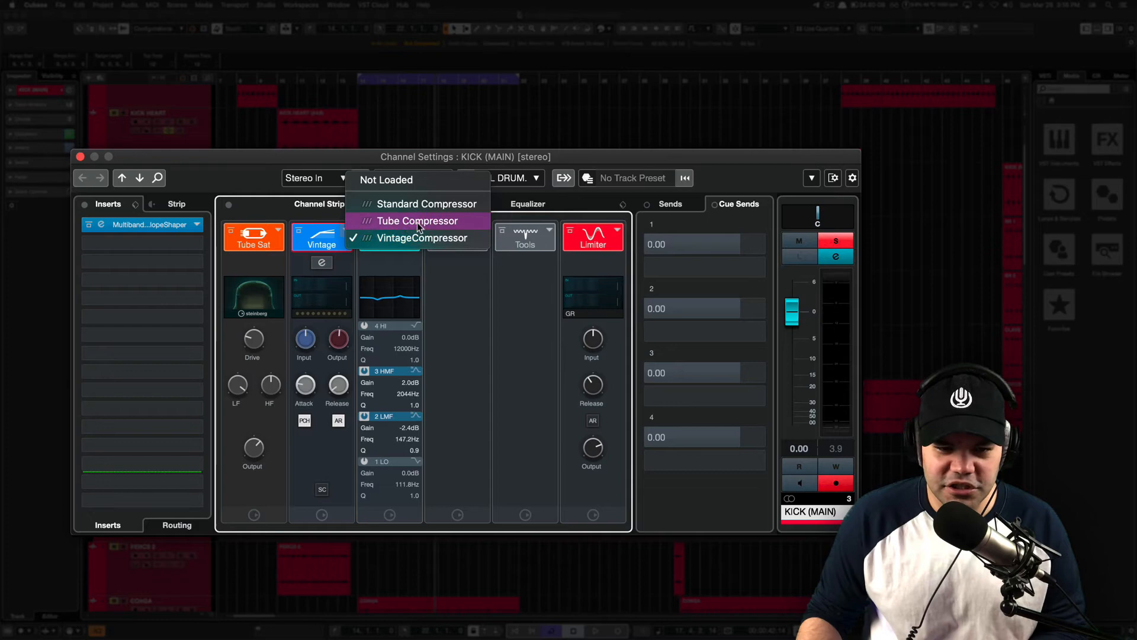
Swap the kick strip's compressor module from Vintage to a different compressor type via the selector
{"action": "left_click", "coordinate": [419, 238]}
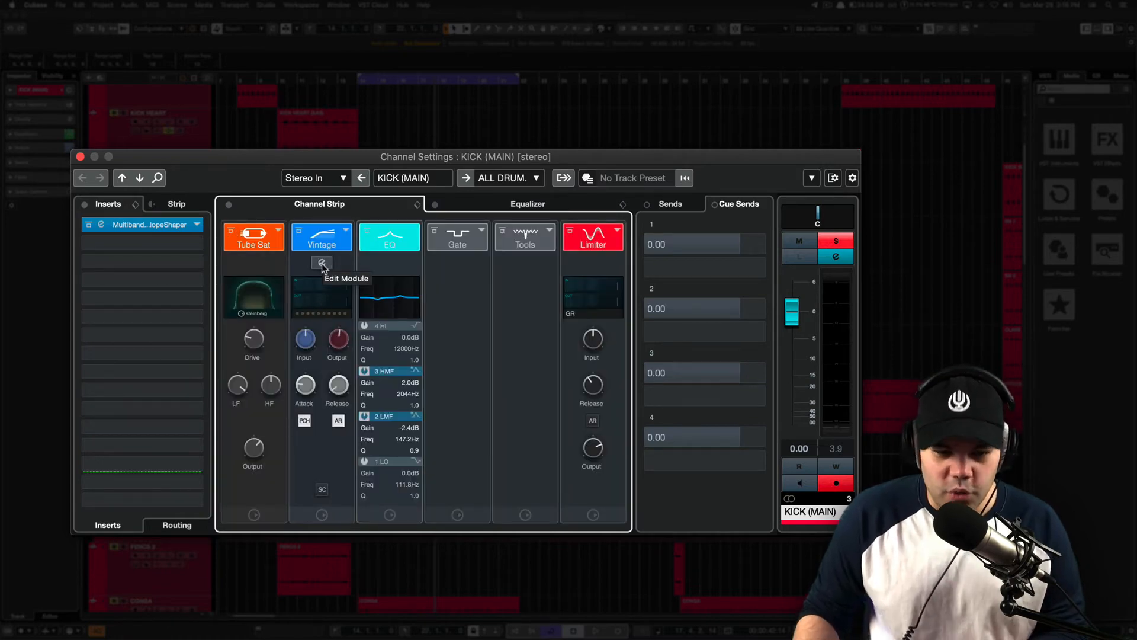
{"action": "mouse_move", "coordinate": [327, 274]}
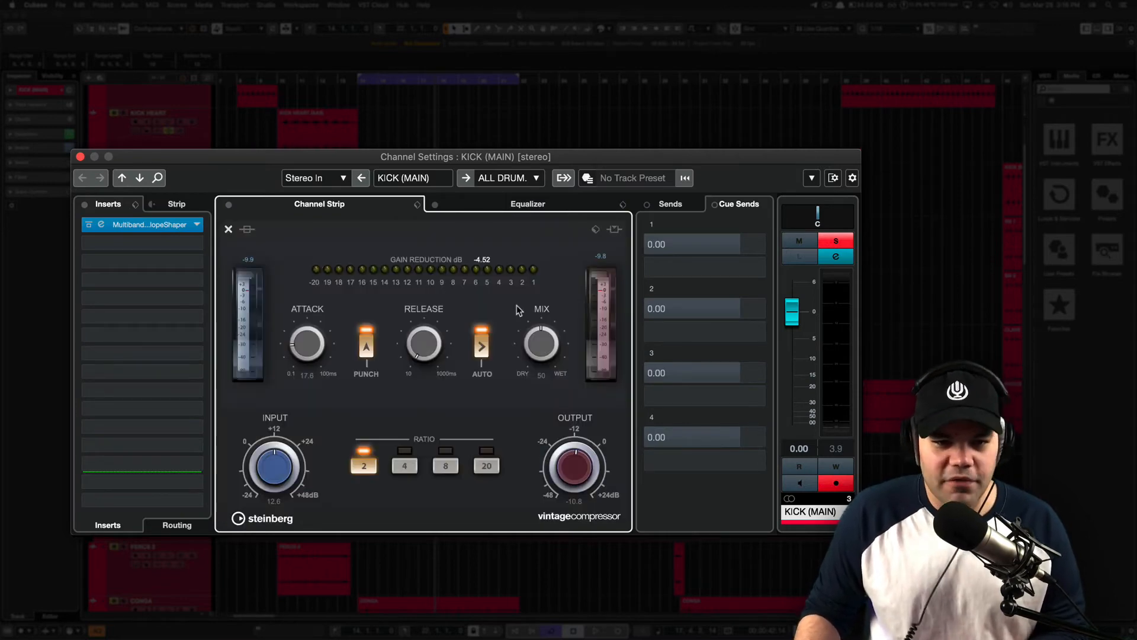
{"action": "mouse_move", "coordinate": [551, 366]}
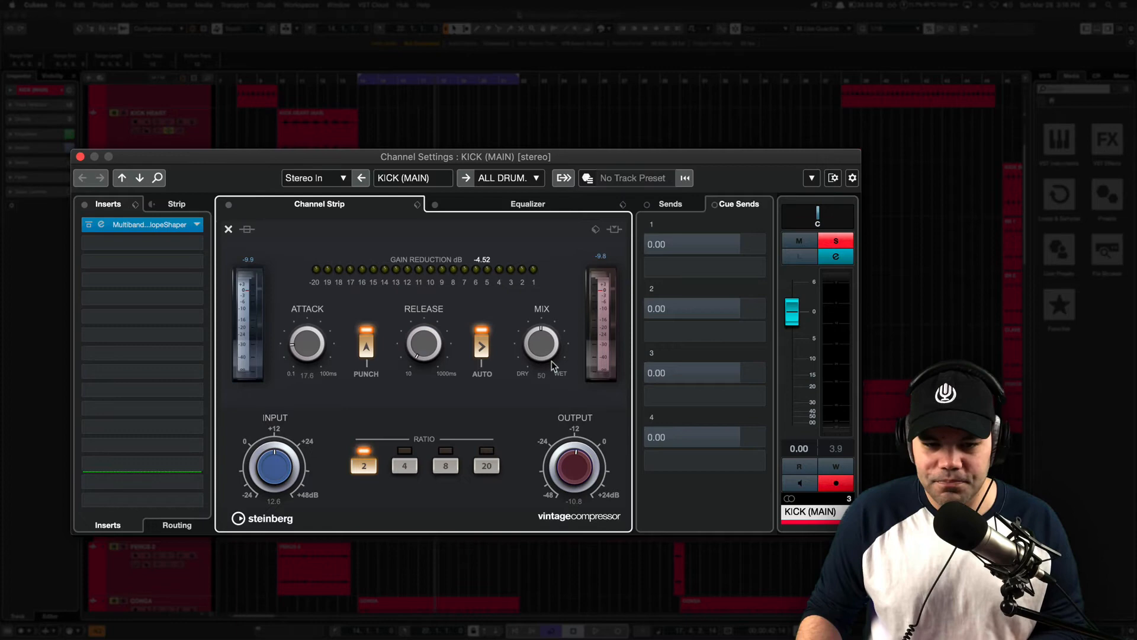
{"action": "left_click", "coordinate": [319, 204]}
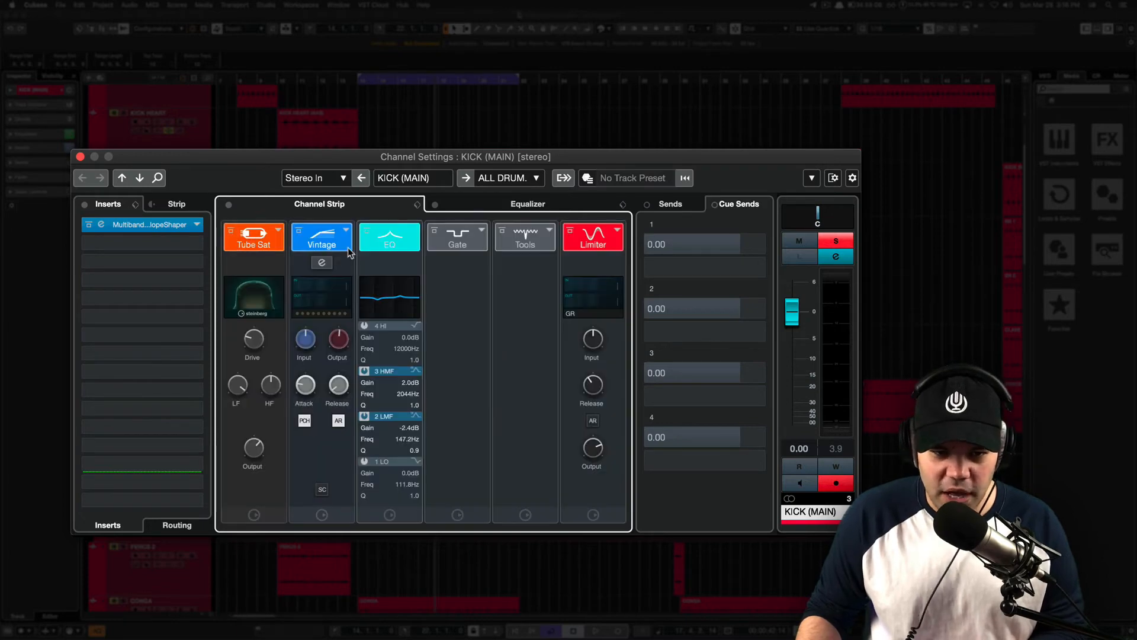
{"action": "left_click", "coordinate": [321, 237]}
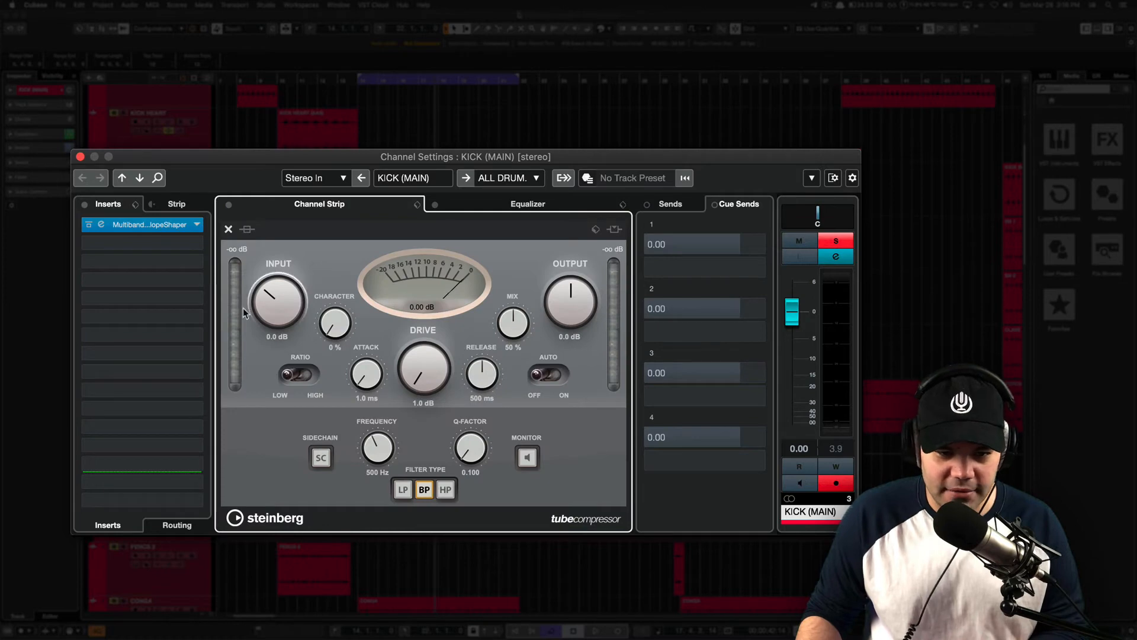
{"action": "mouse_move", "coordinate": [324, 348]}
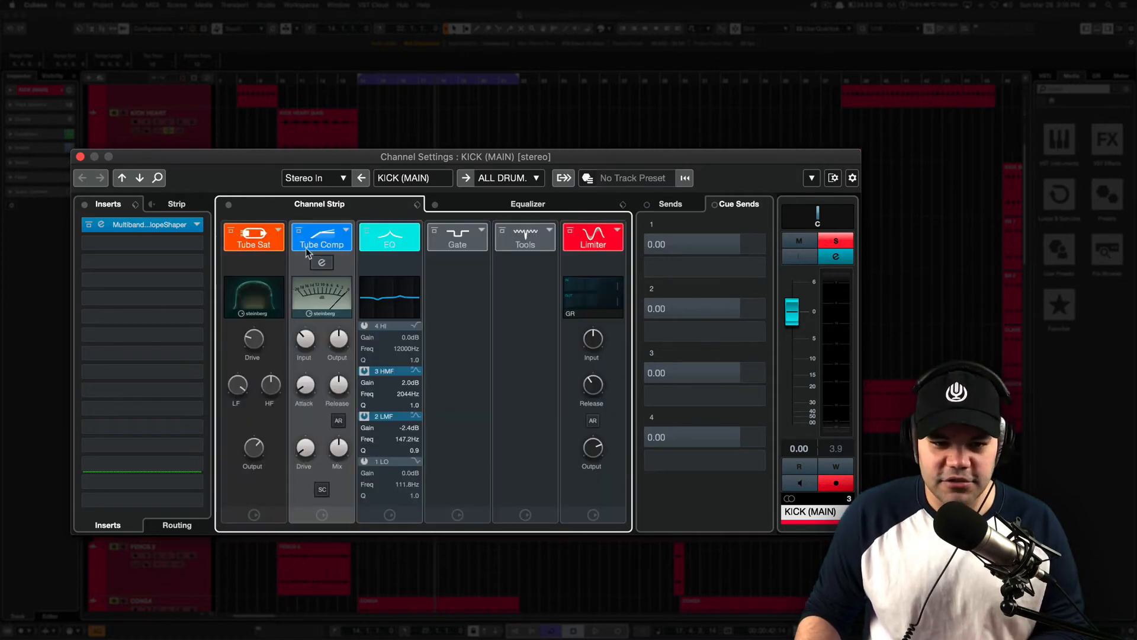
{"action": "left_click", "coordinate": [321, 236]}
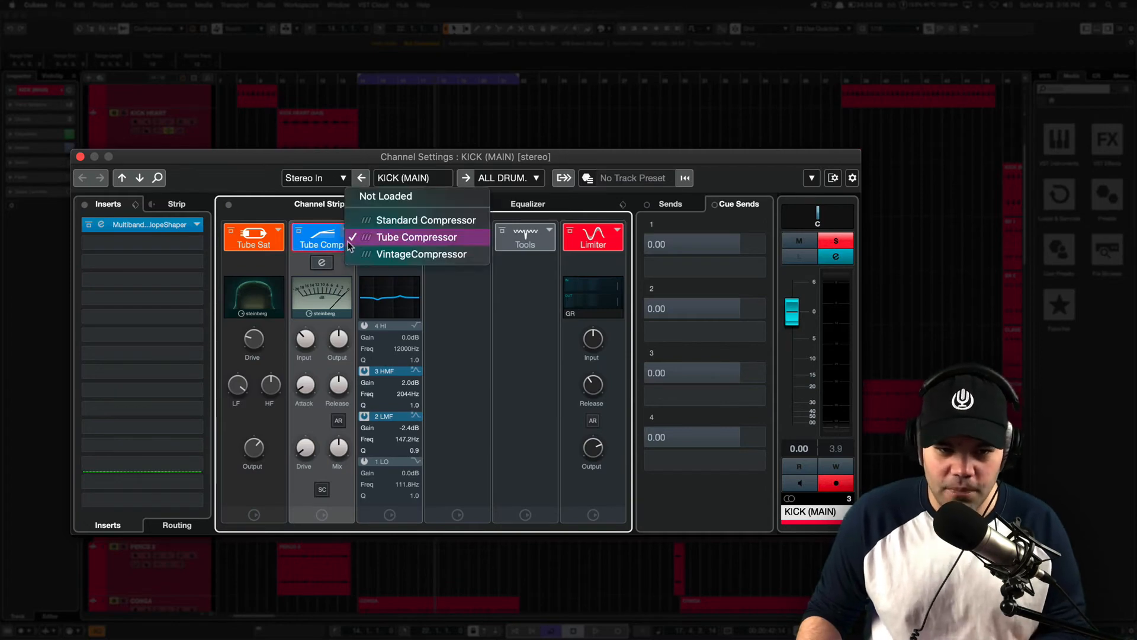
{"action": "left_click", "coordinate": [425, 221]}
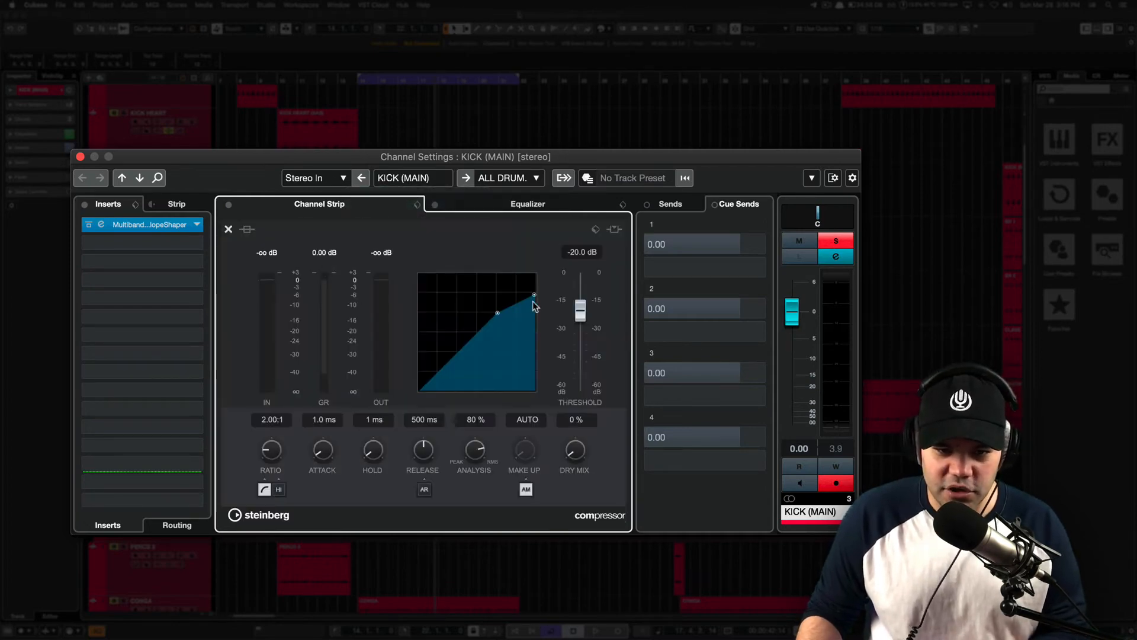
{"action": "mouse_move", "coordinate": [397, 280]}
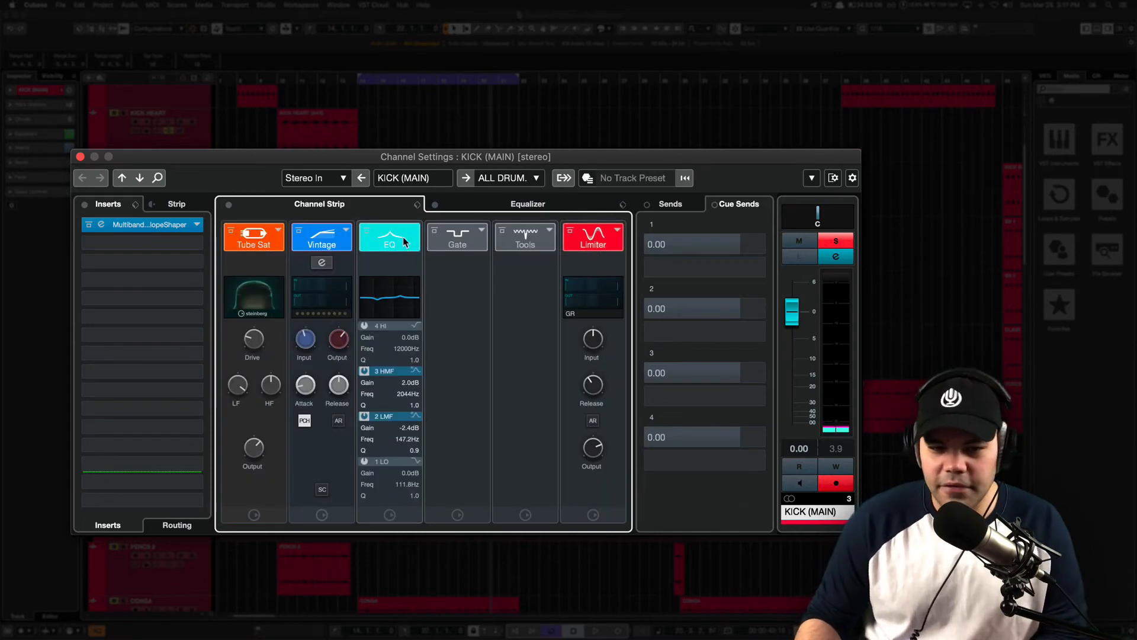
{"action": "mouse_move", "coordinate": [441, 236]}
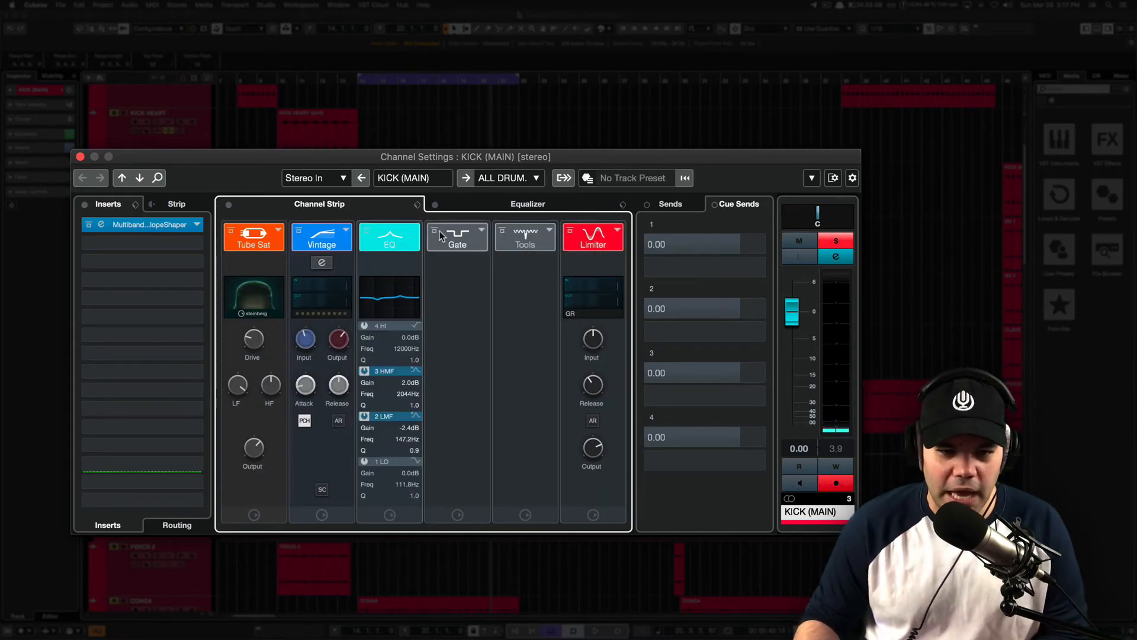
{"action": "left_click", "coordinate": [457, 235]}
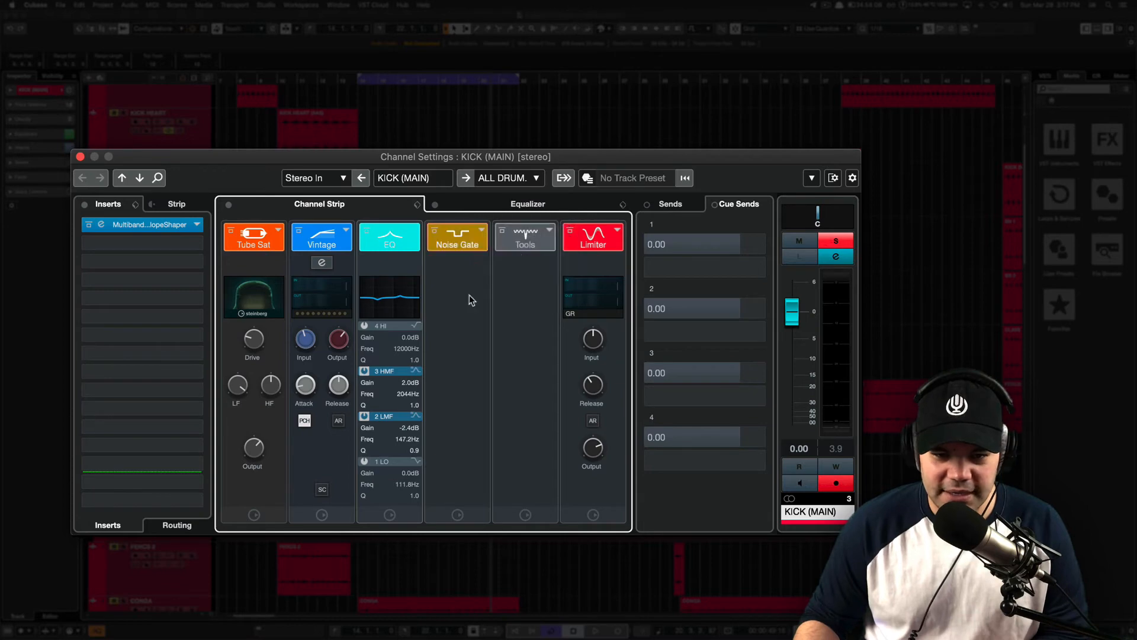
{"action": "left_click", "coordinate": [457, 239]}
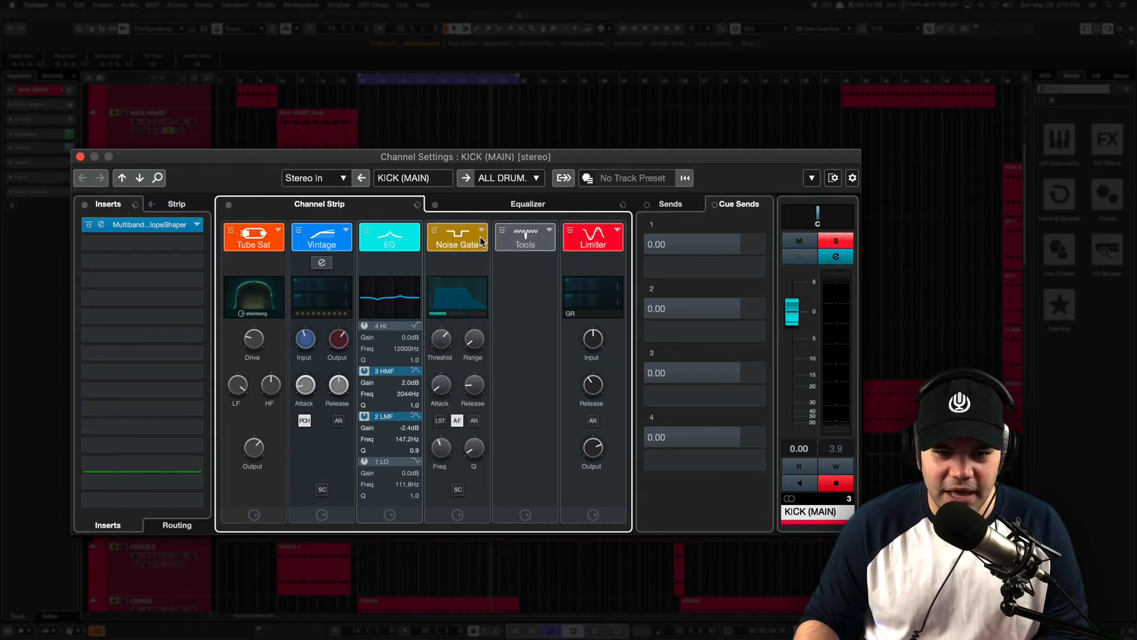
{"action": "left_click", "coordinate": [457, 236]}
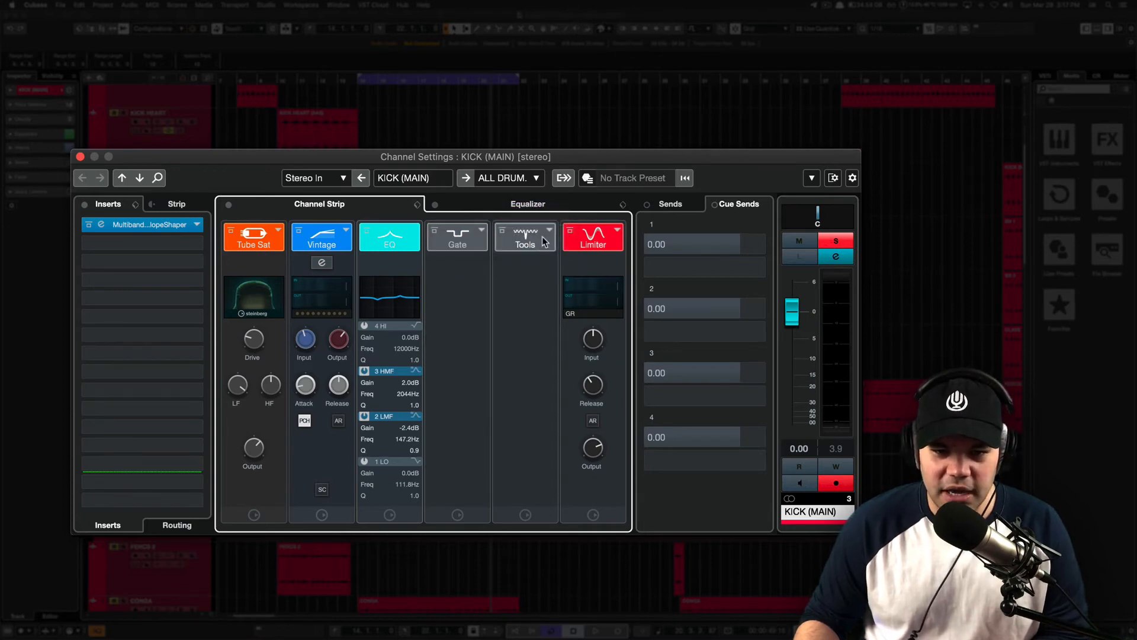
{"action": "left_click", "coordinate": [523, 235]}
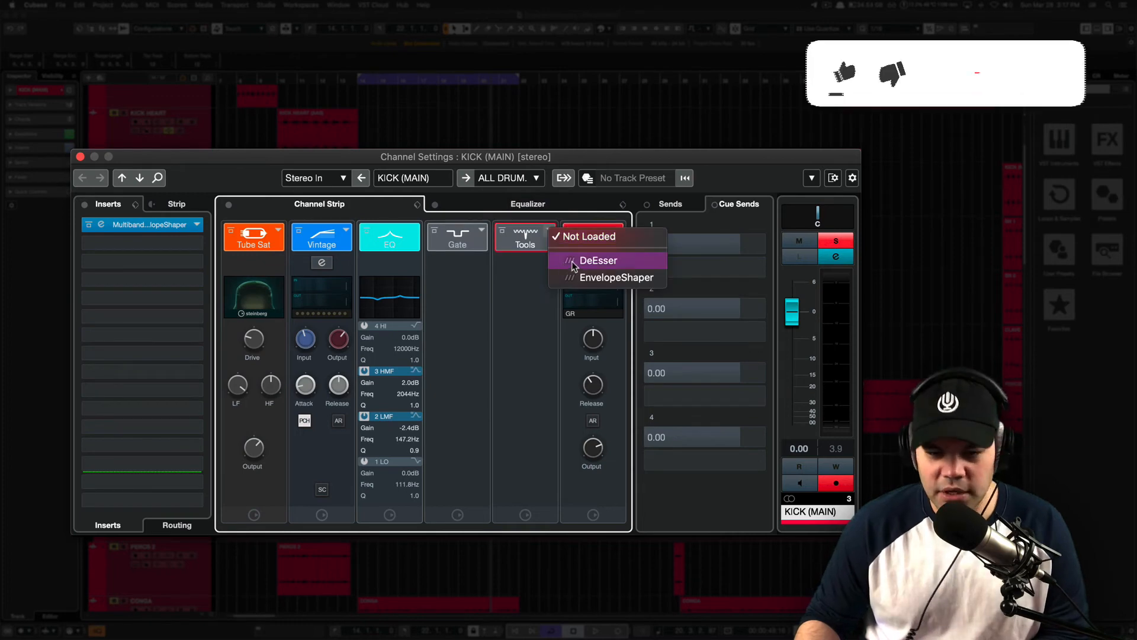
{"action": "left_click", "coordinate": [599, 261]}
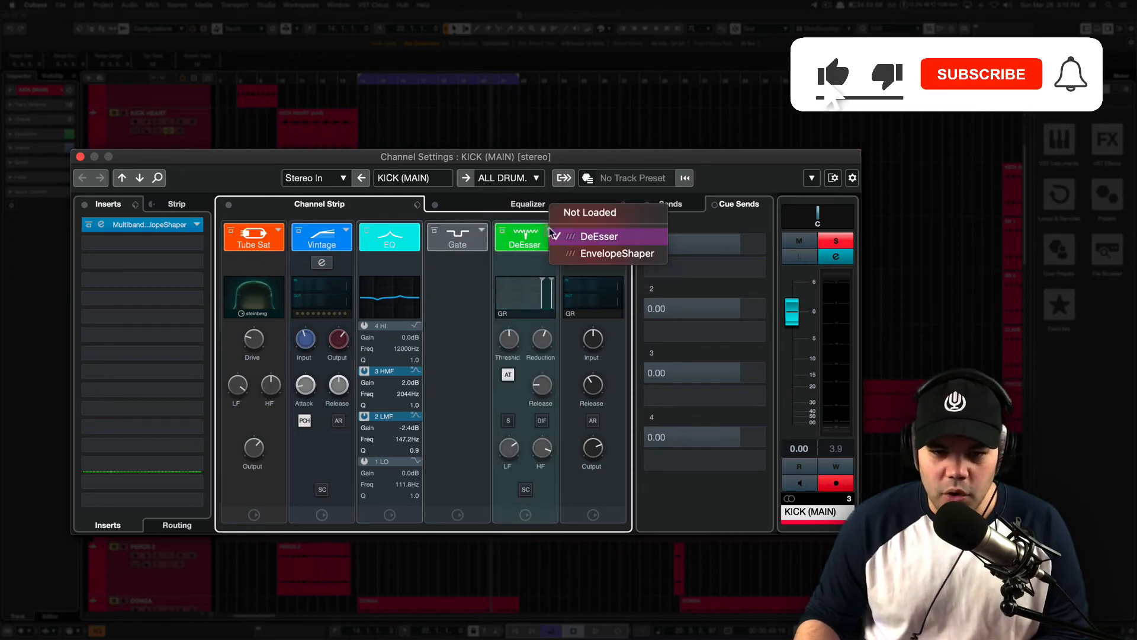
{"action": "left_click", "coordinate": [617, 253]}
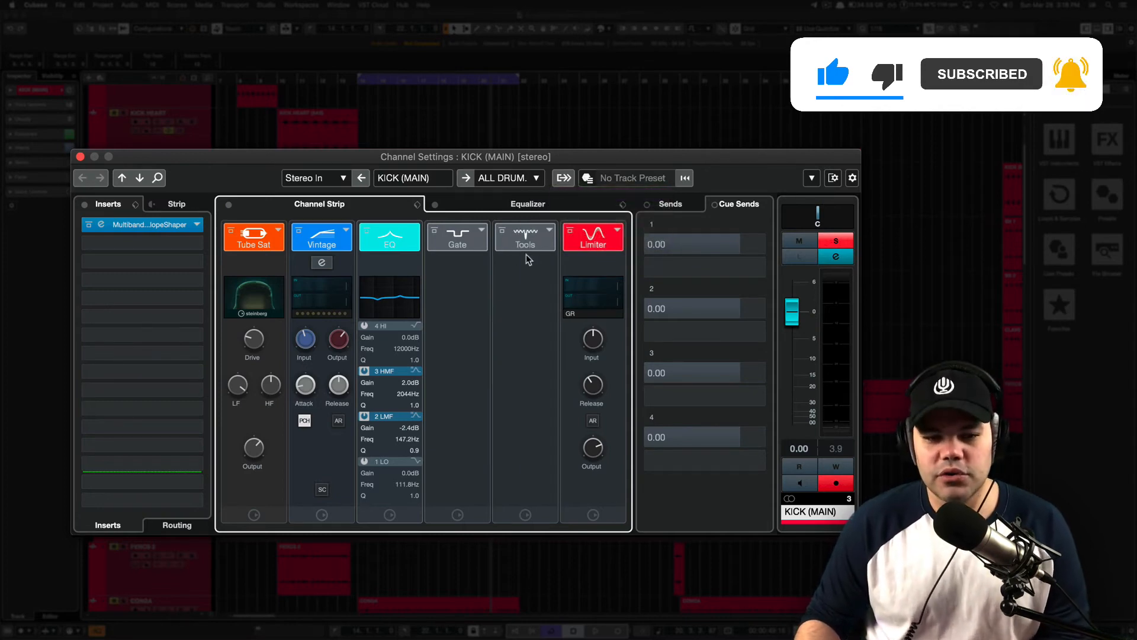
{"action": "mouse_move", "coordinate": [620, 234]}
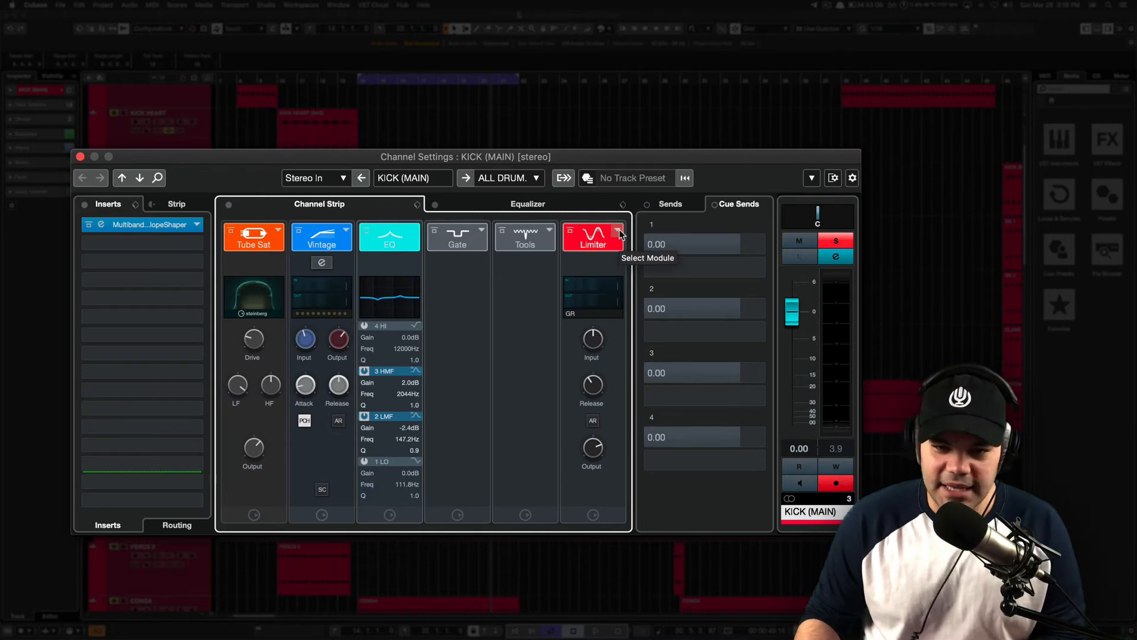
{"action": "left_click", "coordinate": [620, 235]}
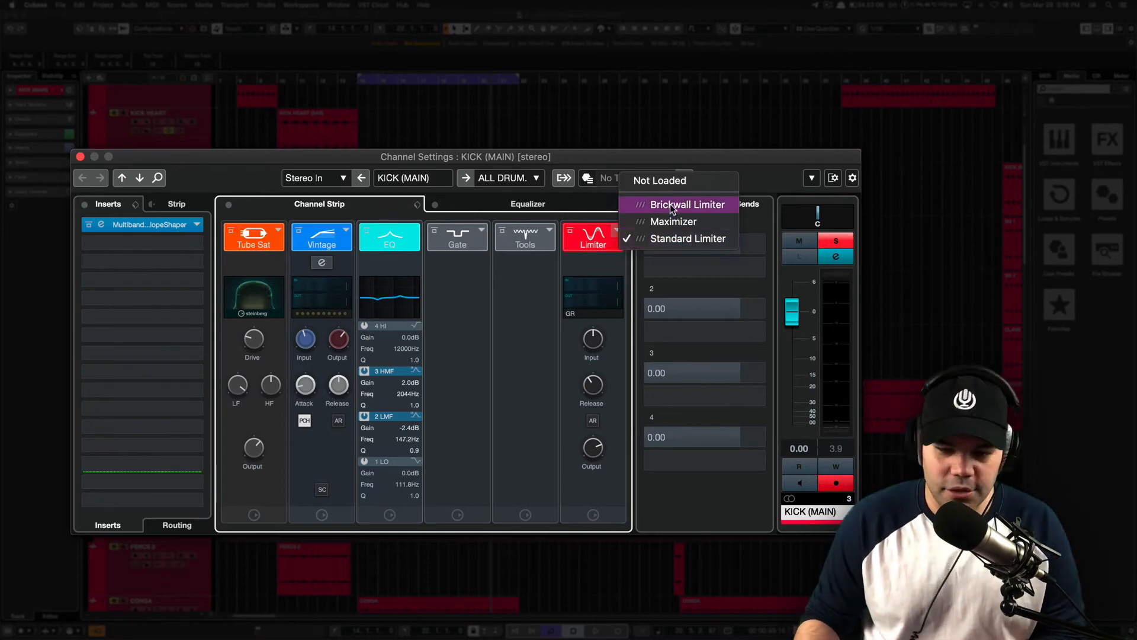
{"action": "mouse_move", "coordinate": [696, 215]}
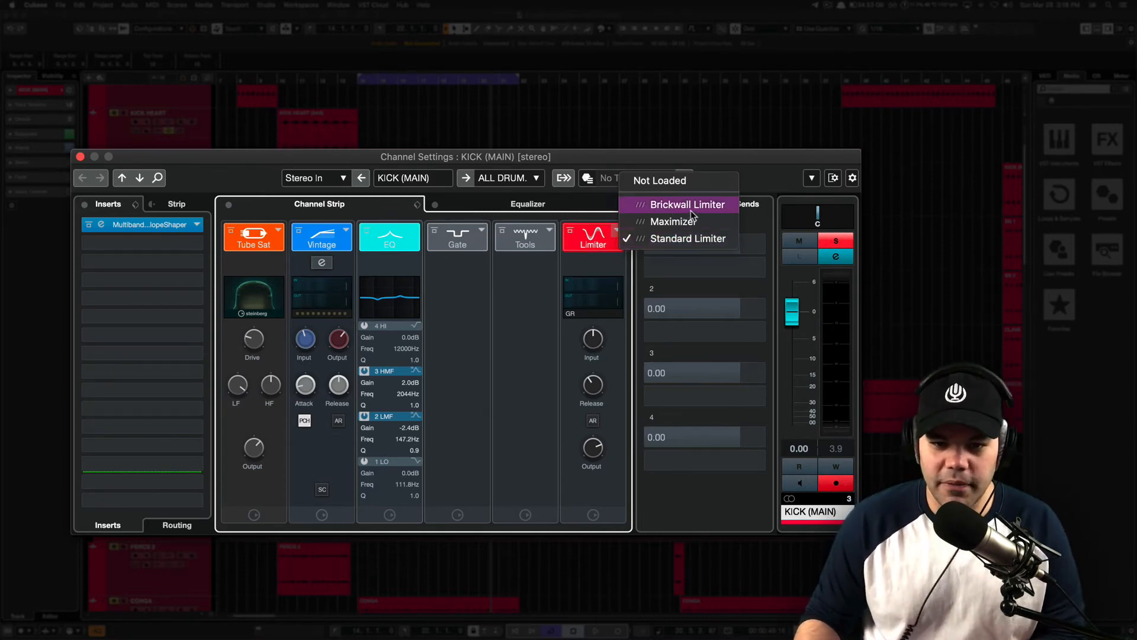
{"action": "mouse_move", "coordinate": [678, 238]}
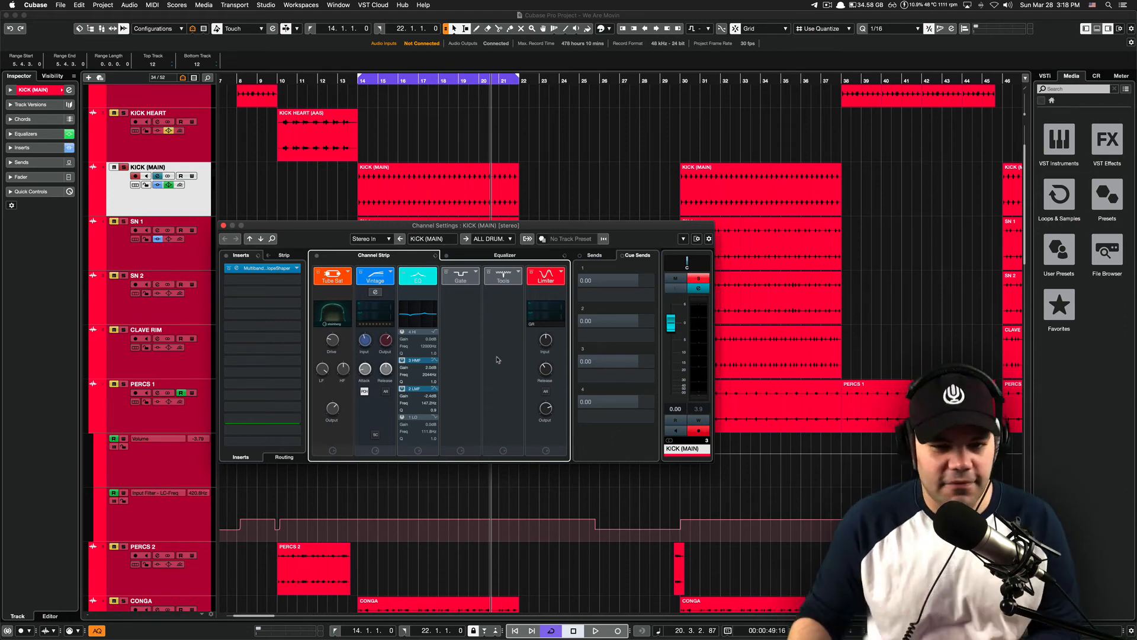
Move the KICK (MAIN) Channel Settings window higher over the track area by its title bar
{"action": "left_click", "coordinate": [223, 225]}
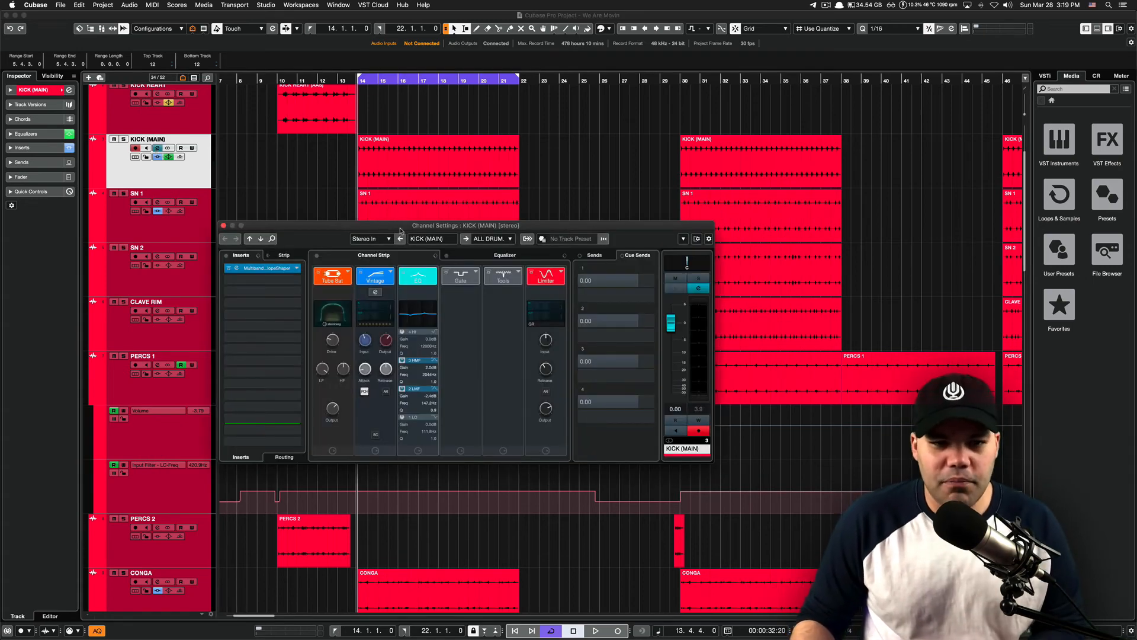
{"action": "left_click_drag", "start_coordinate": [465, 225], "coordinate": [465, 190]}
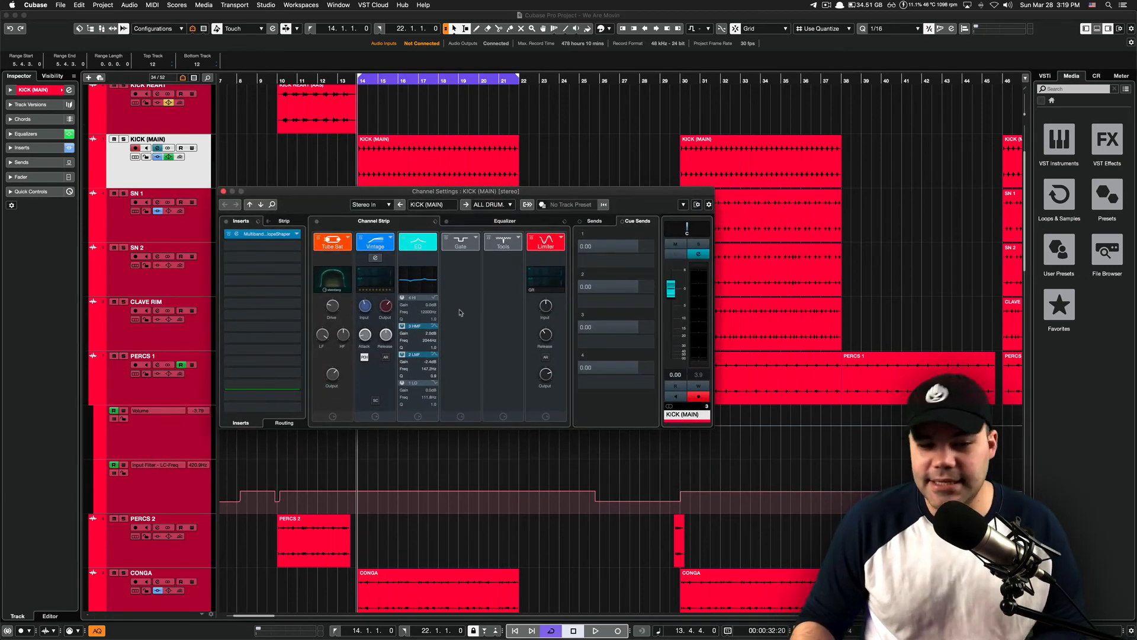